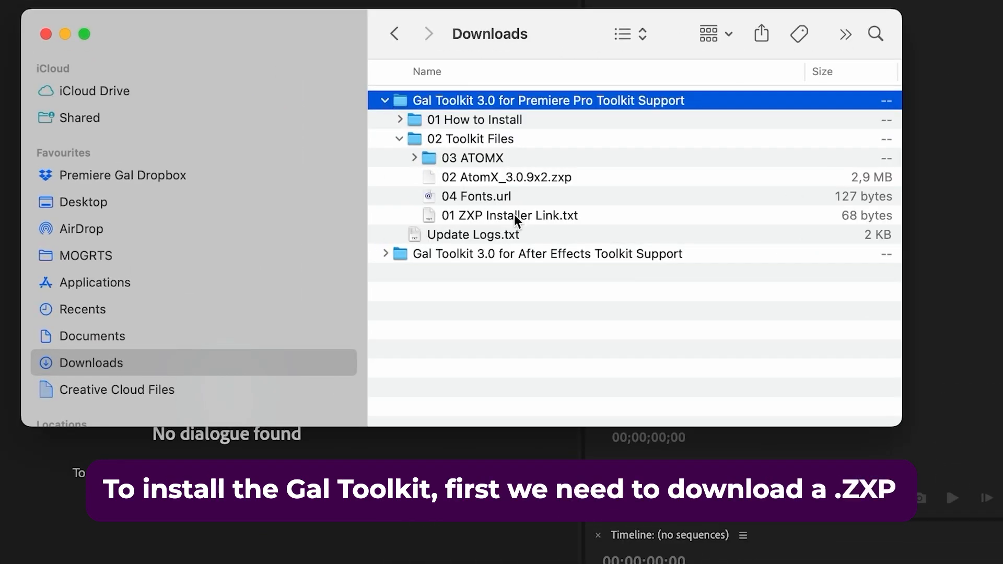
# - Launch the ZXP Installer link and quit Premiere Pro before installing the extension
pyautogui.doubleClick(510, 215)
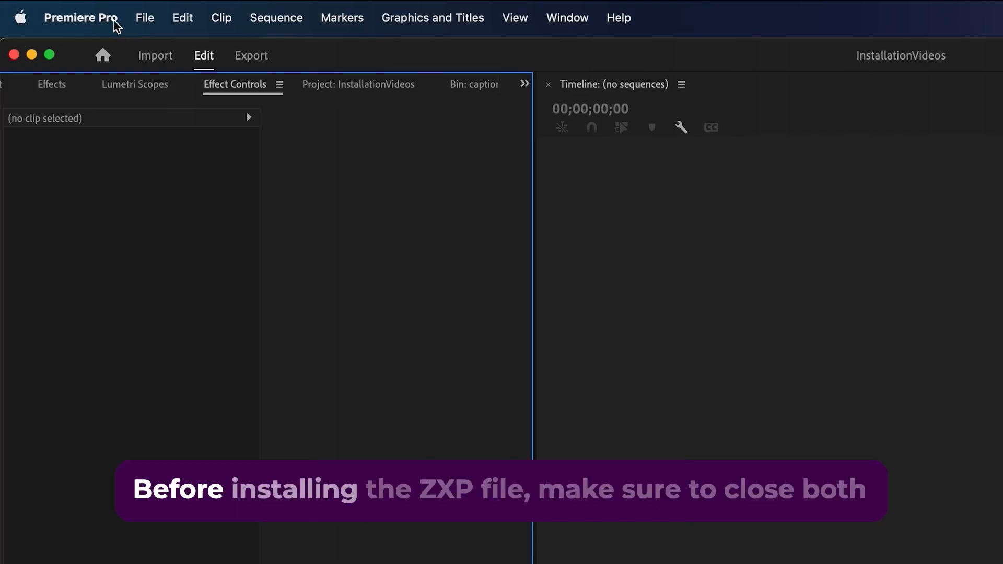
pyautogui.click(82, 19)
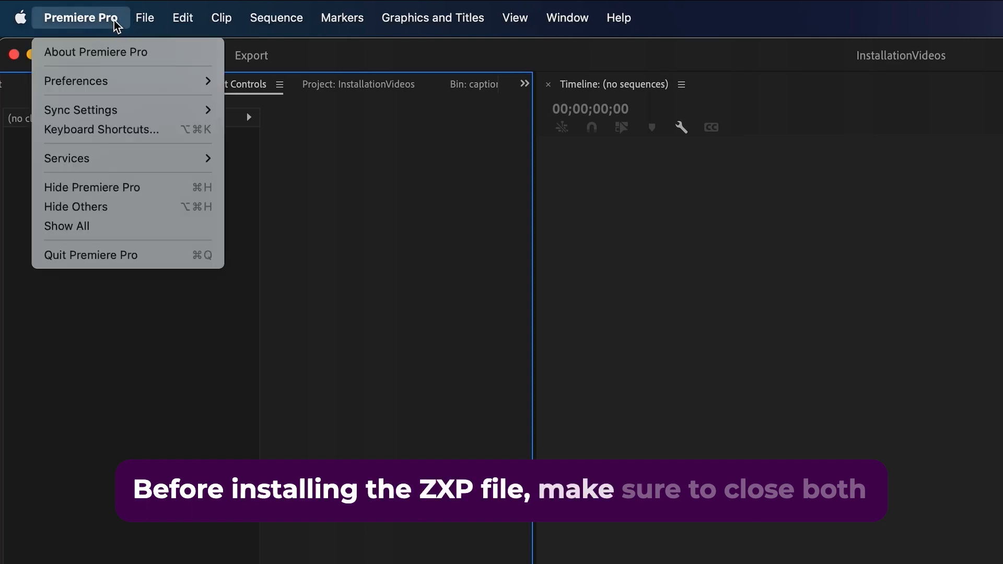
pyautogui.moveTo(165, 266)
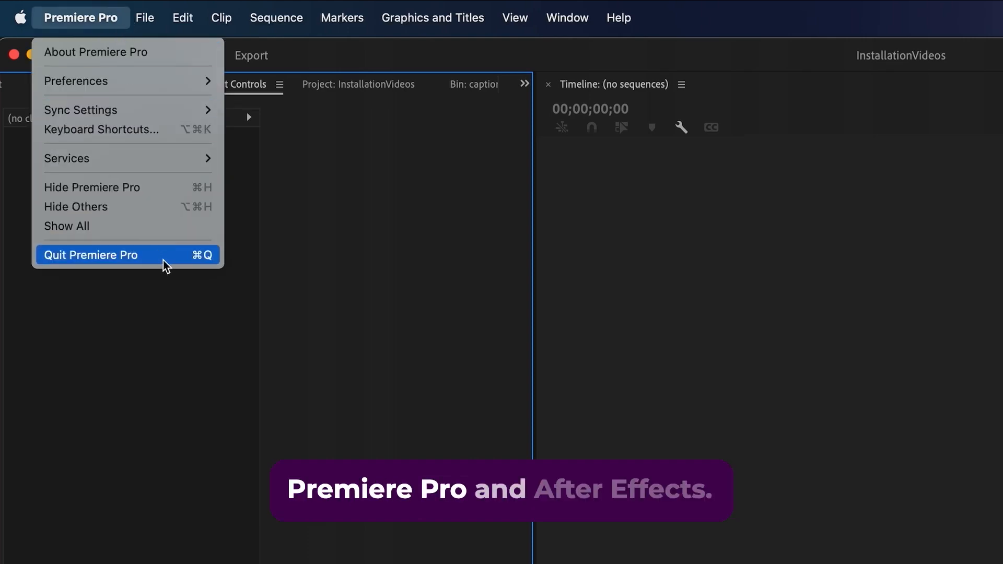
pyautogui.click(90, 255)
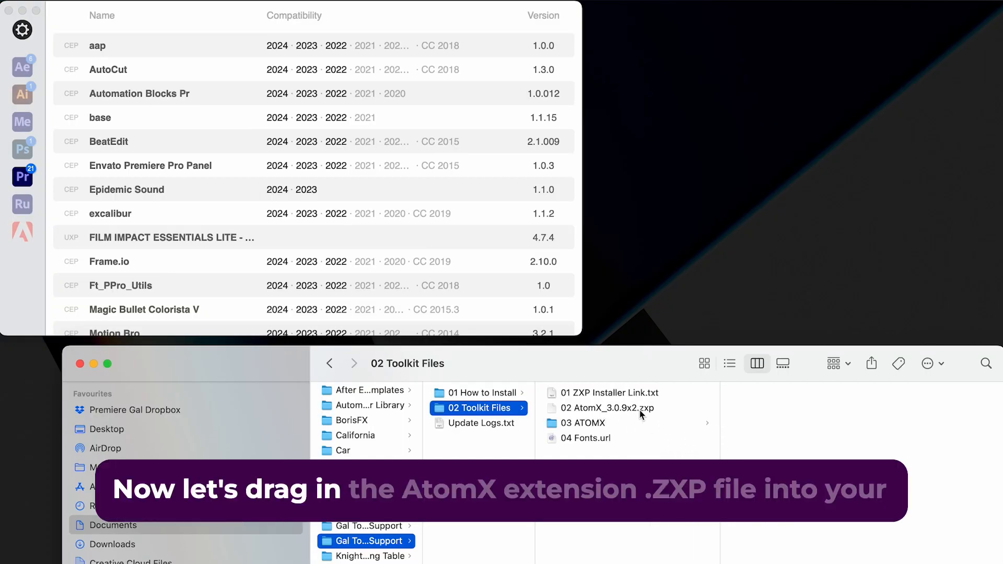
# - Drop 02 AtomX_3.0.9x2.zxp from Finder onto the ZXP Installer to install AtomX
pyautogui.click(618, 408)
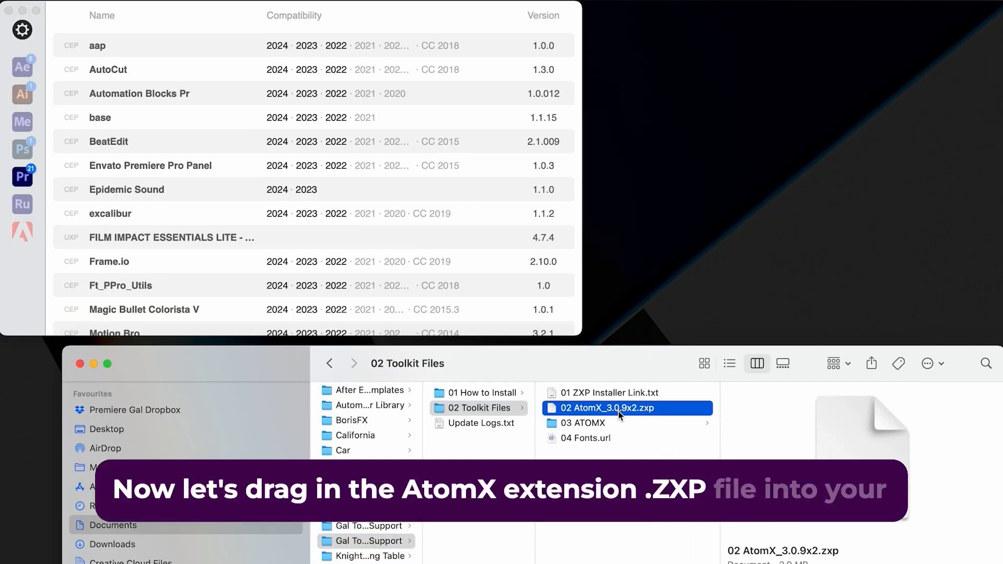
pyautogui.moveTo(620, 408); pyautogui.dragTo(343, 265)
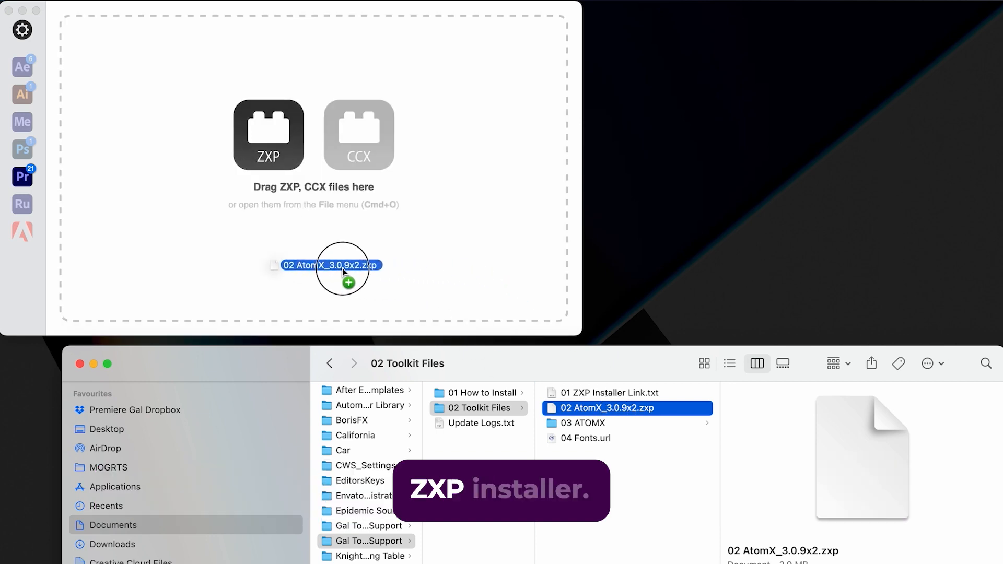
pyautogui.moveTo(342, 264); pyautogui.dragTo(313, 192)
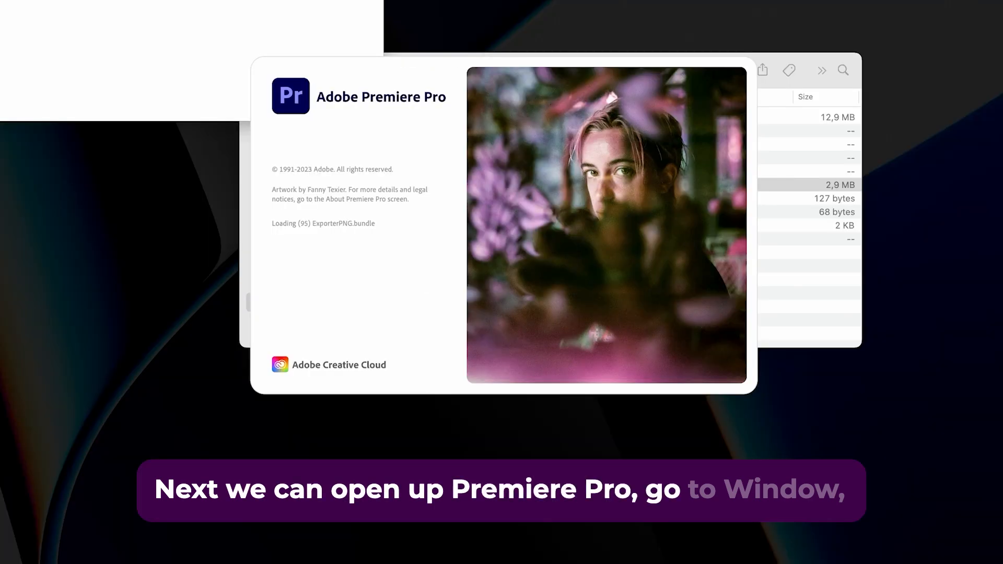
# - Show the AtomX panel via Window > Extensions in the relaunched Premiere Pro
pyautogui.click(434, 10)
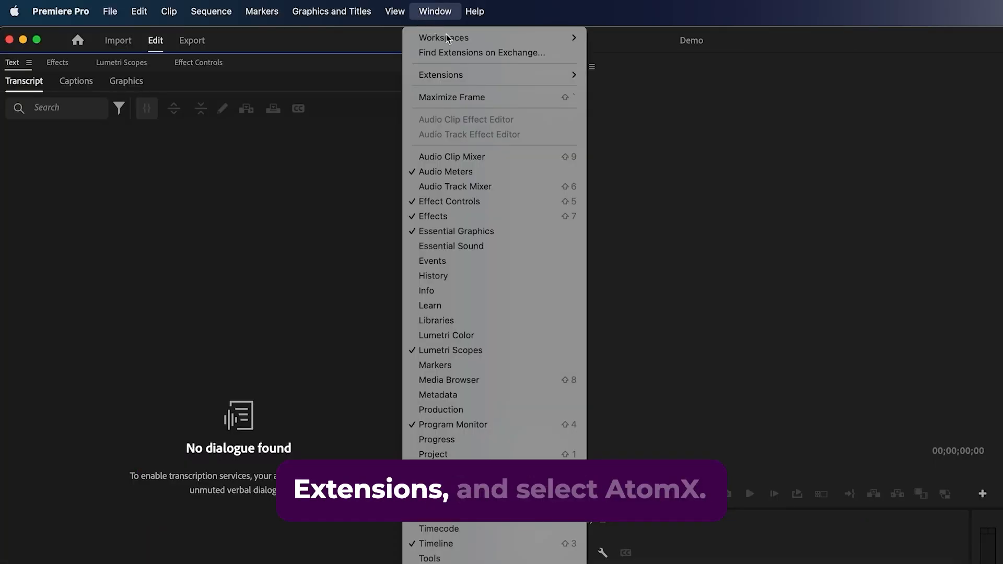
pyautogui.click(441, 75)
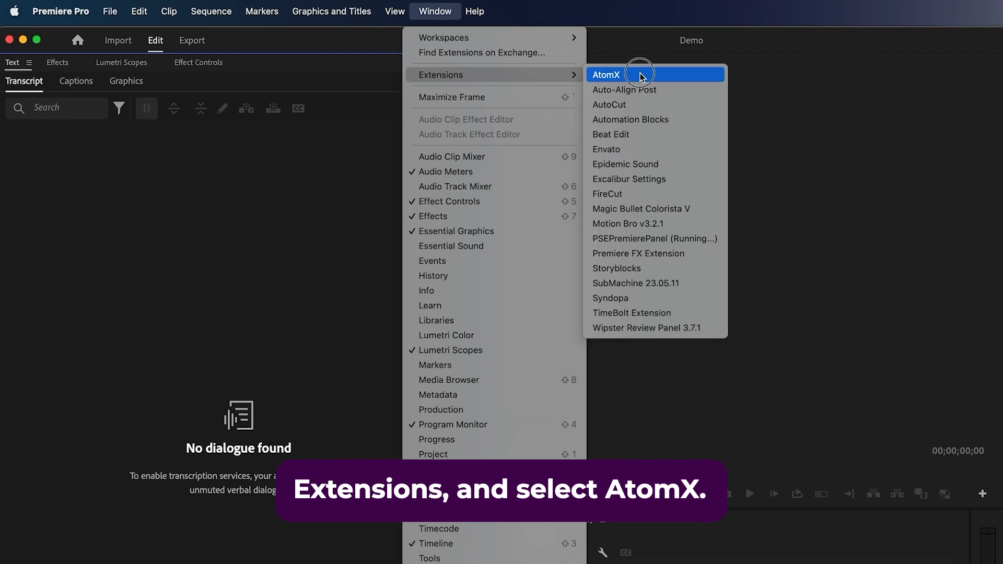
pyautogui.click(606, 73)
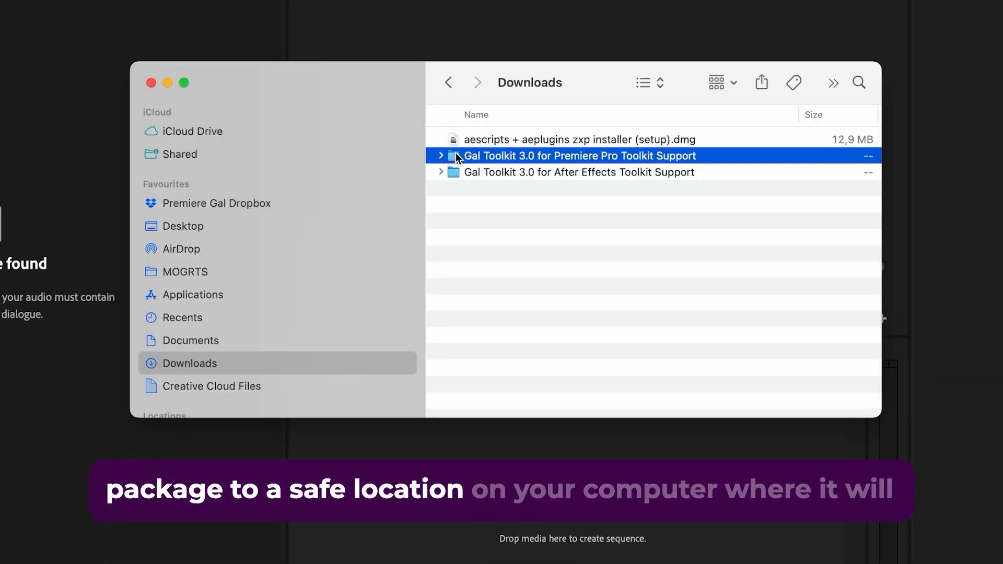
# - Move the Gal Toolkit folder to Documents and expand 03 ATOMX to reveal the Premiere Pro .atom package
pyautogui.moveTo(575, 156); pyautogui.dragTo(265, 295)
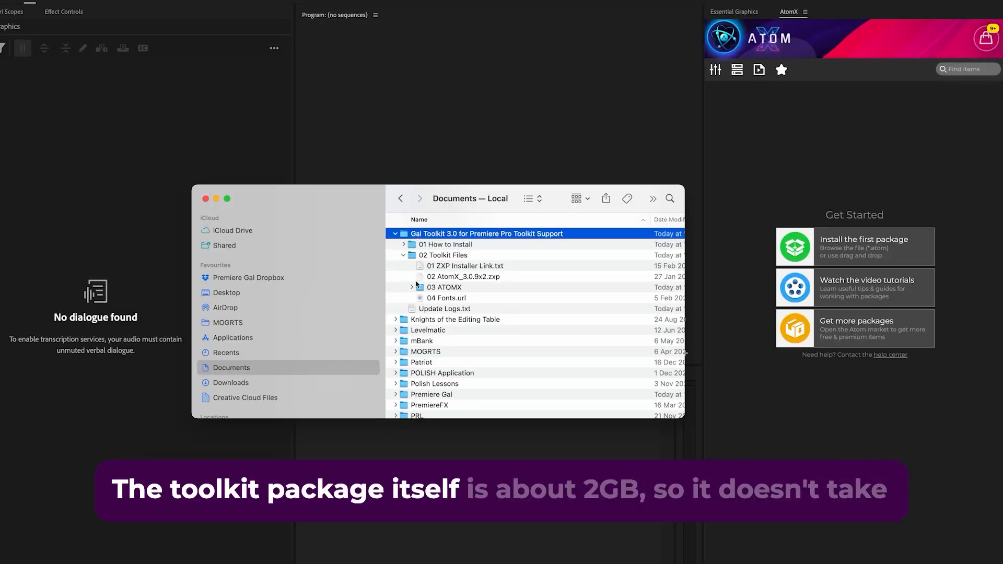
pyautogui.click(411, 287)
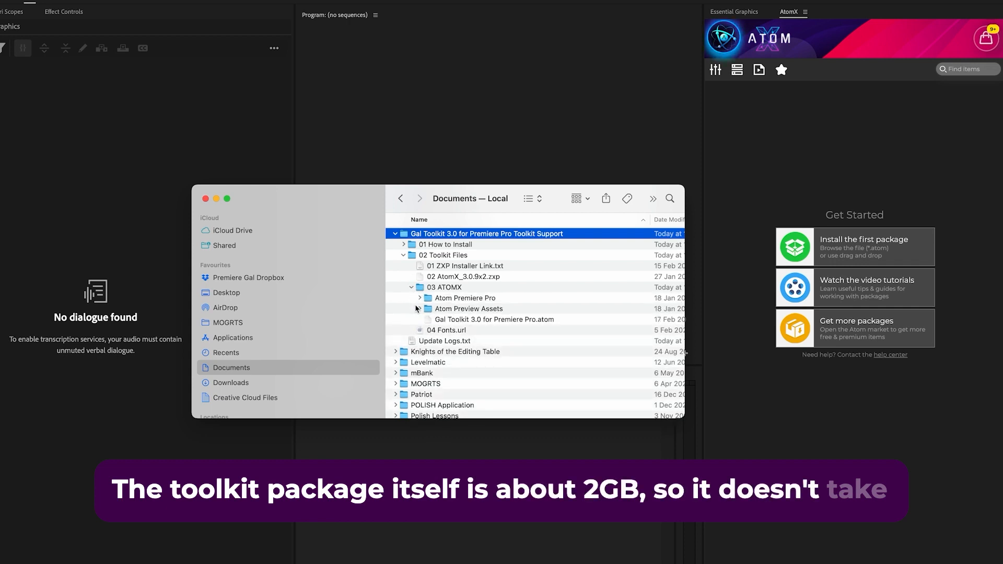
pyautogui.click(495, 319)
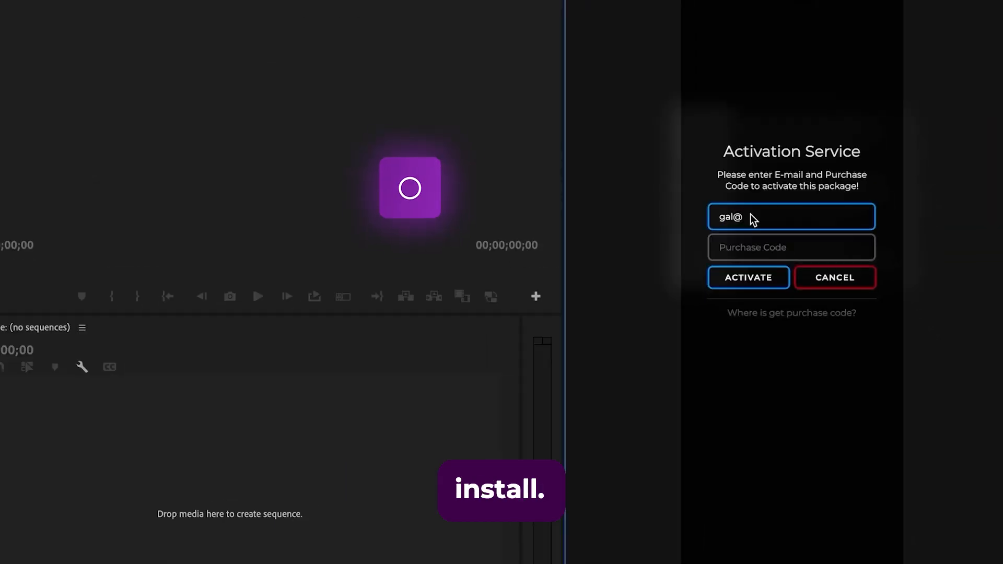
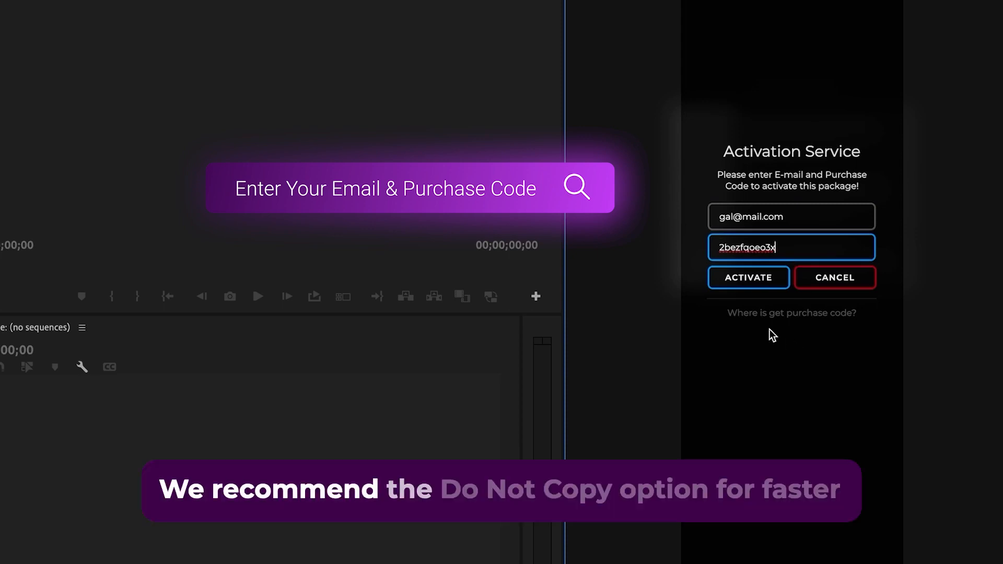
pyautogui.click(748, 278)
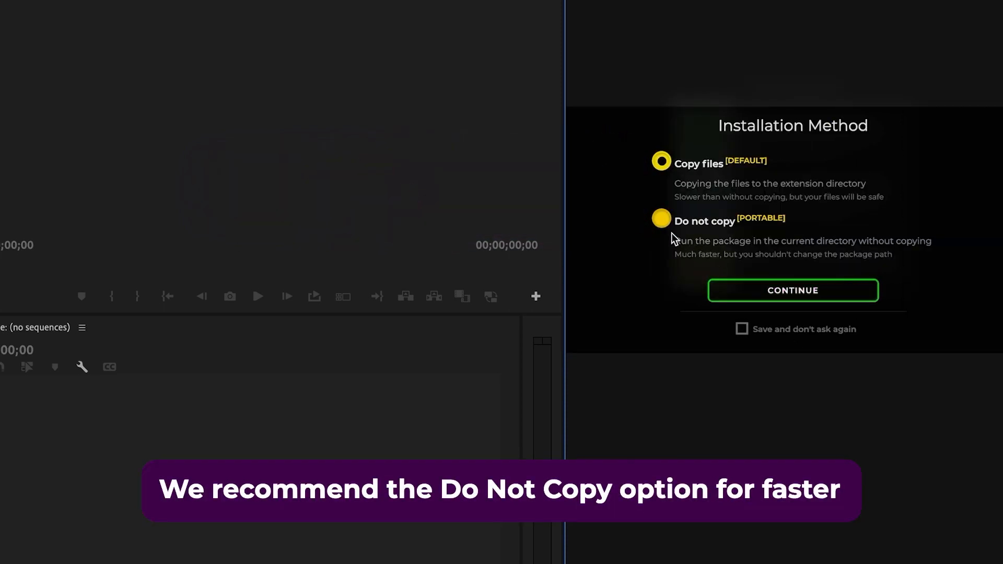
pyautogui.click(660, 219)
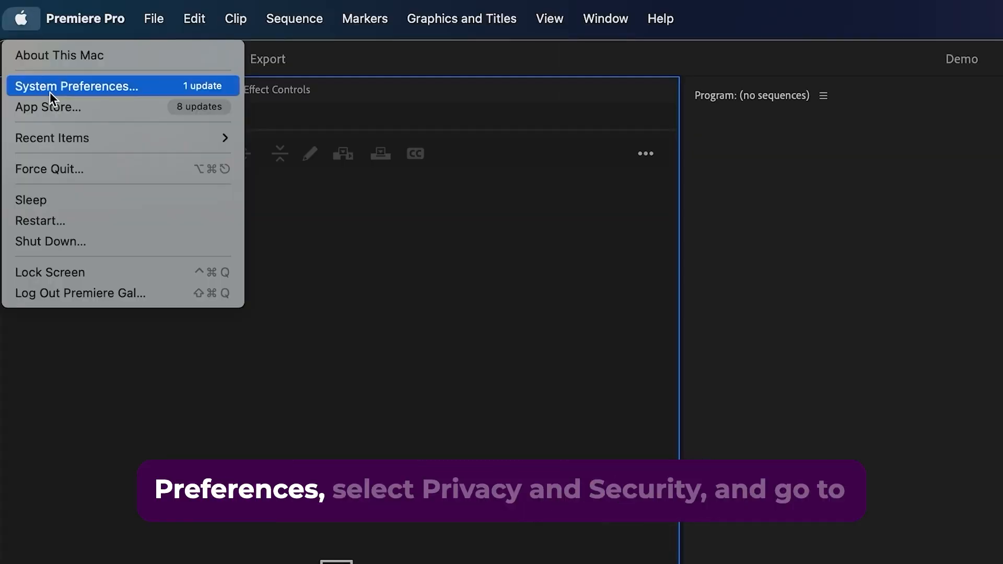
# - Unlock Security & Privacy > Accessibility and grant the Premiere Pro 2024 entries control of the computer
pyautogui.click(76, 85)
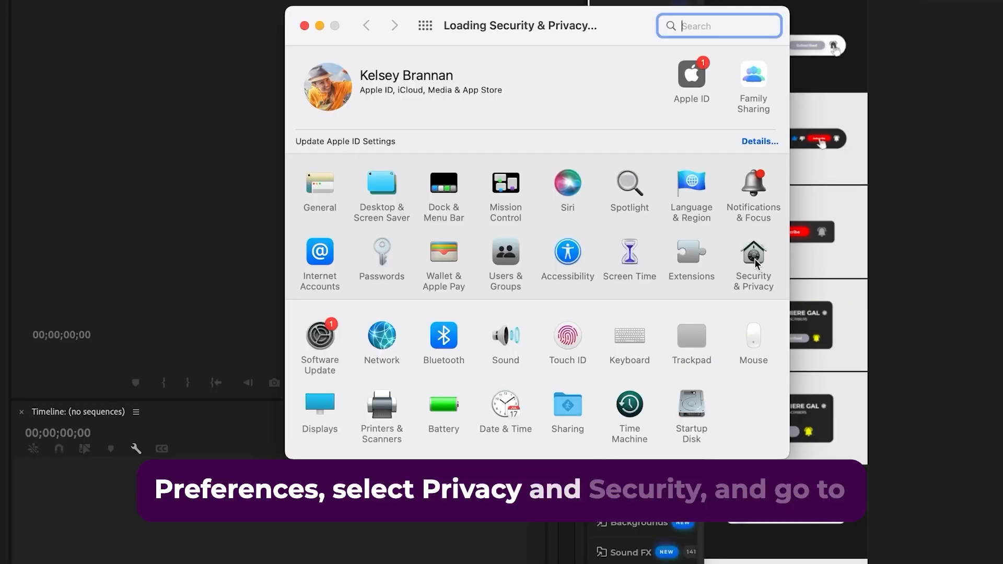
pyautogui.click(752, 253)
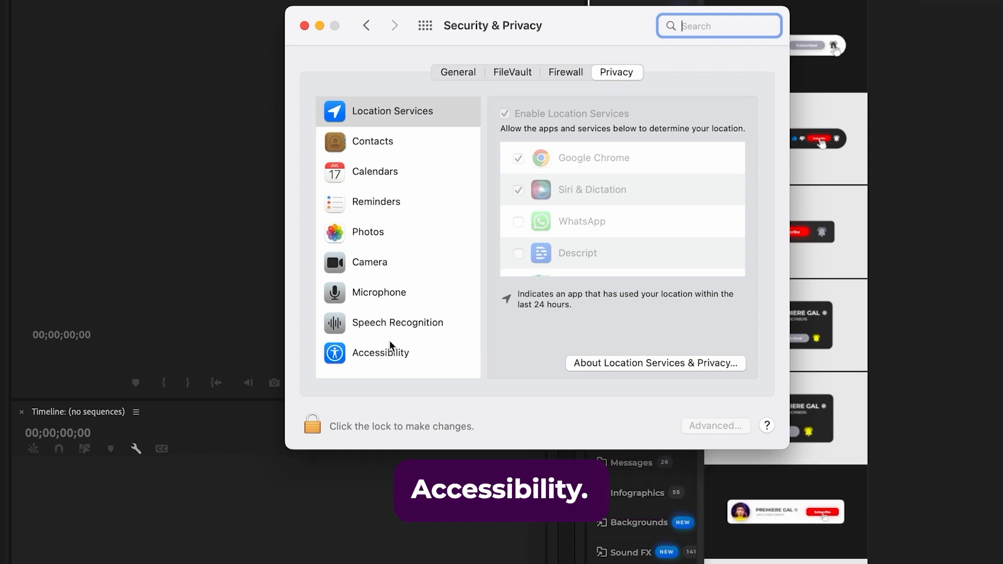
pyautogui.click(380, 353)
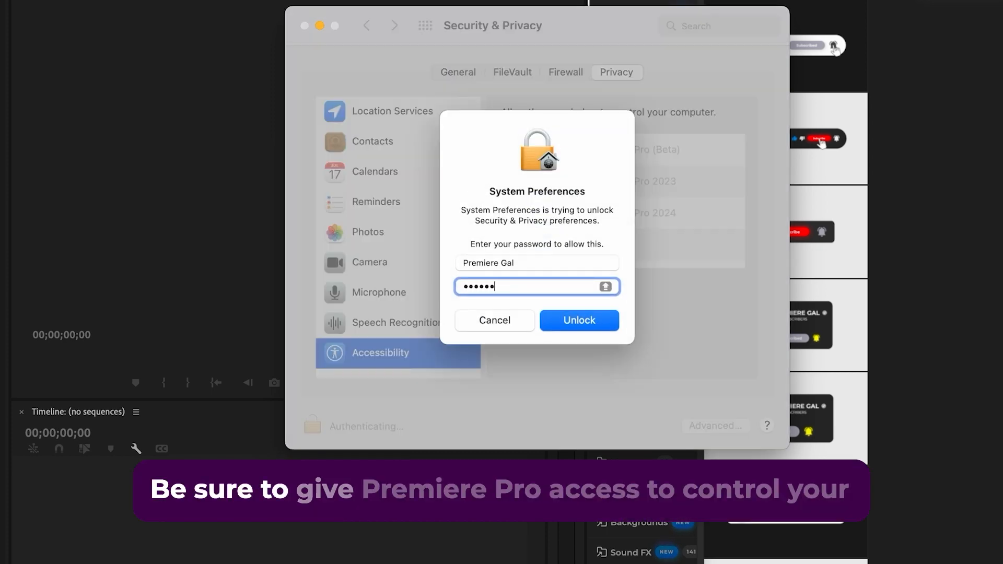
pyautogui.click(579, 321)
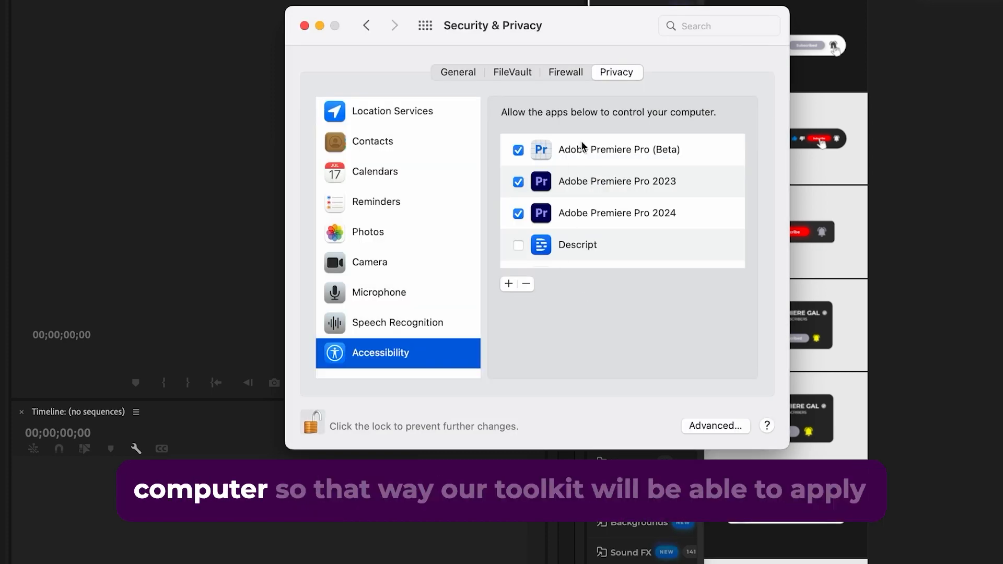
pyautogui.click(518, 213)
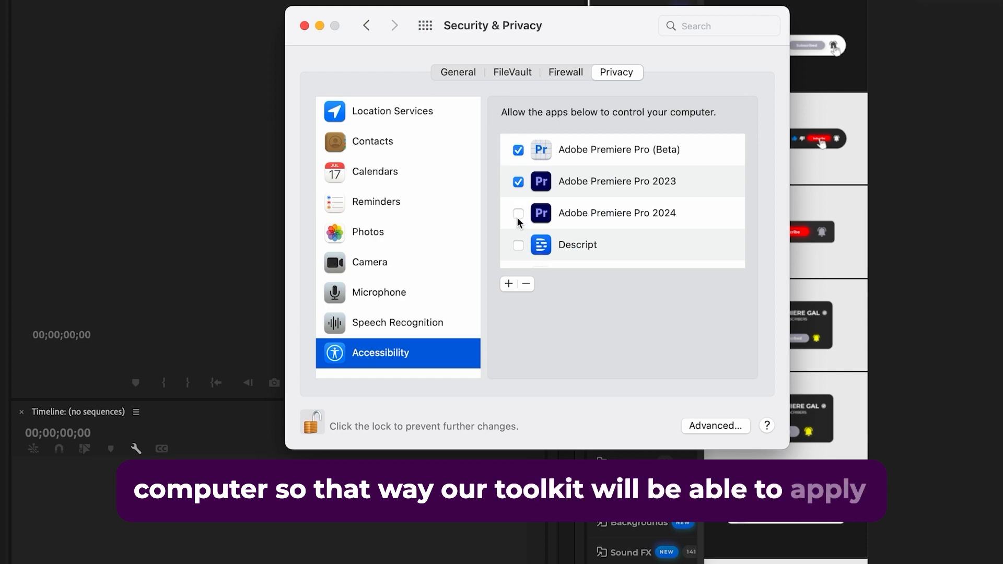
pyautogui.click(313, 25)
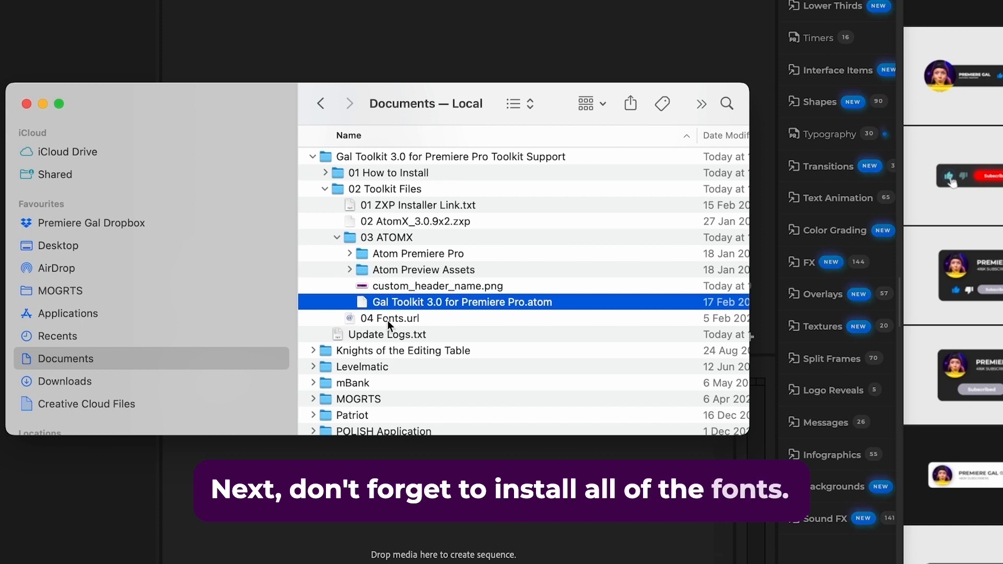
# - Launch 04 Fonts.url from the toolkit folder to download the required fonts
pyautogui.click(389, 318)
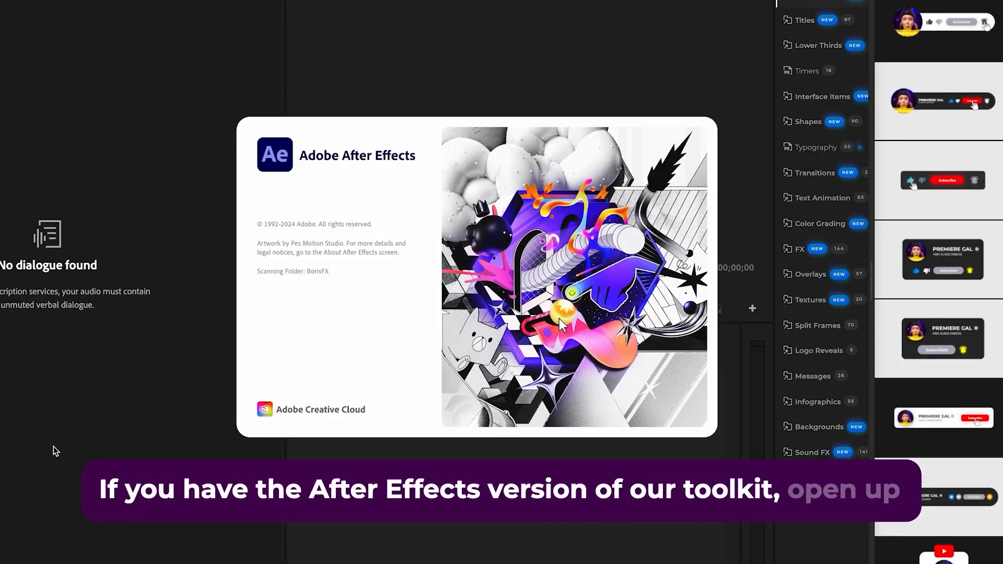
pyautogui.click(386, 10)
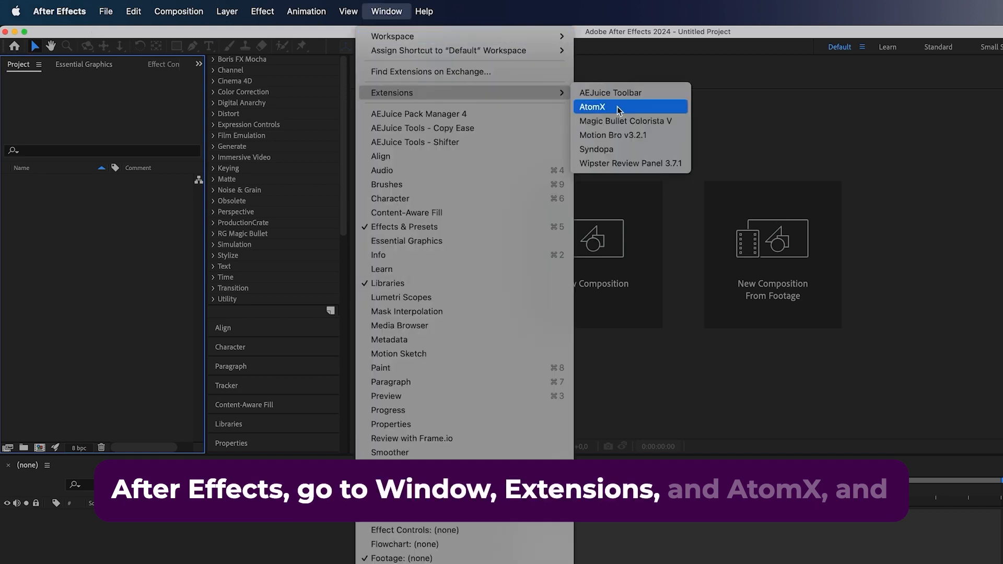
pyautogui.click(591, 106)
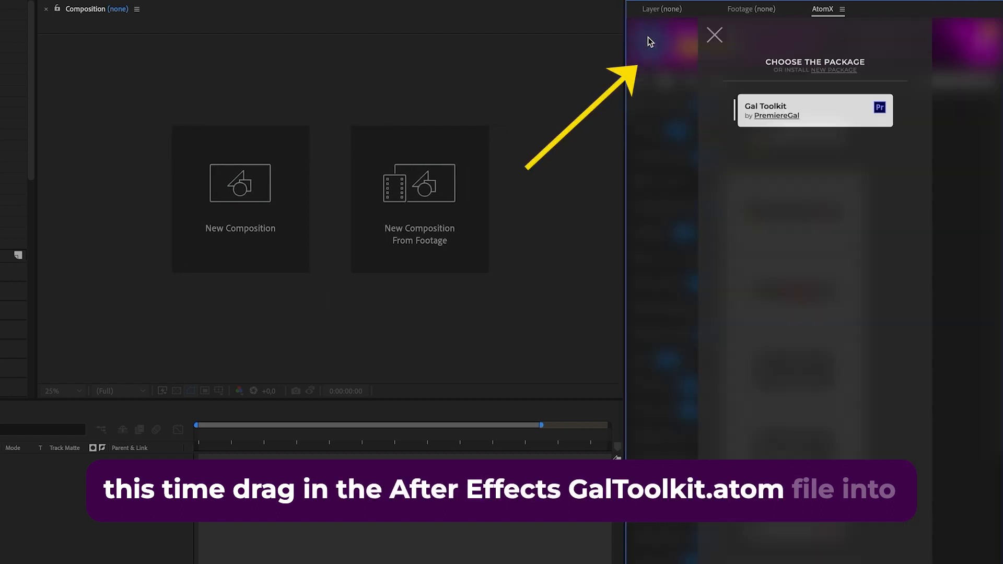
pyautogui.moveTo(131, 83); pyautogui.dragTo(711, 320)
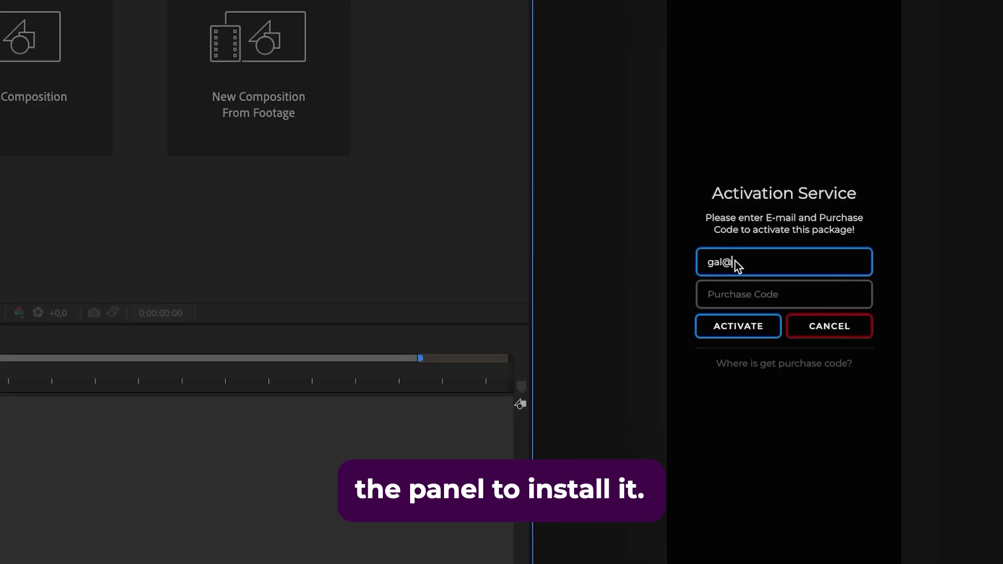
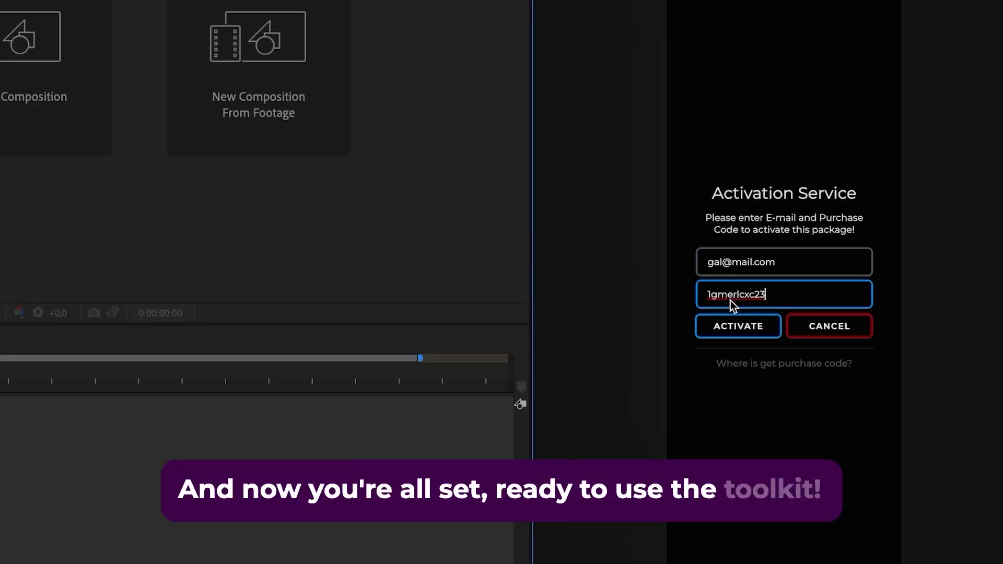